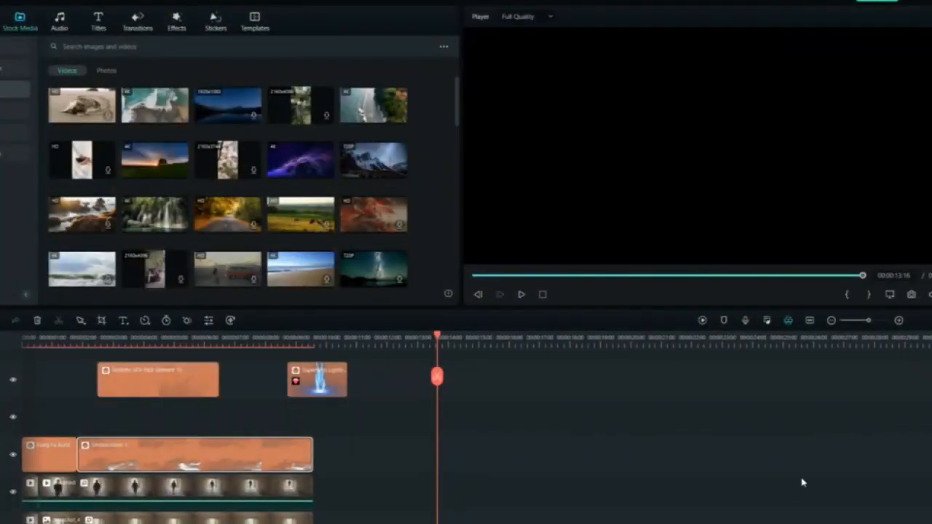
{"action": "mouse_move", "coordinate": [423, 495]}
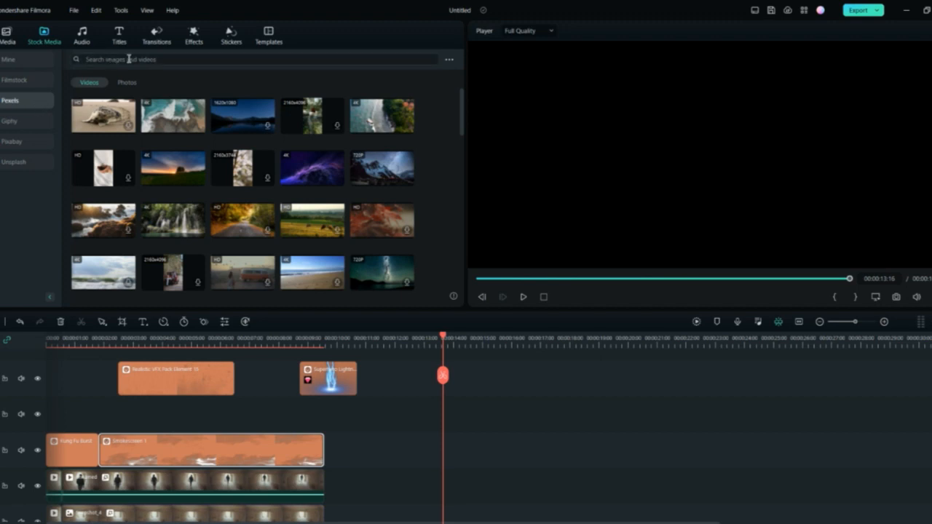
Step: Search Stock Media for 'walking' and preview the clip of a man walking through a cave
{"action": "type", "text": "WALKING MAN"}
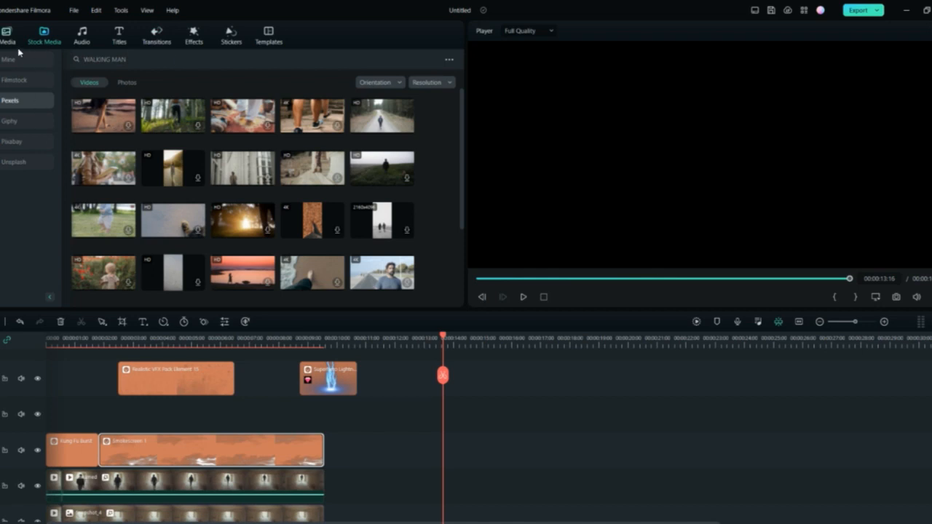
{"action": "scroll", "scroll_direction": "down", "scroll_amount": 3}
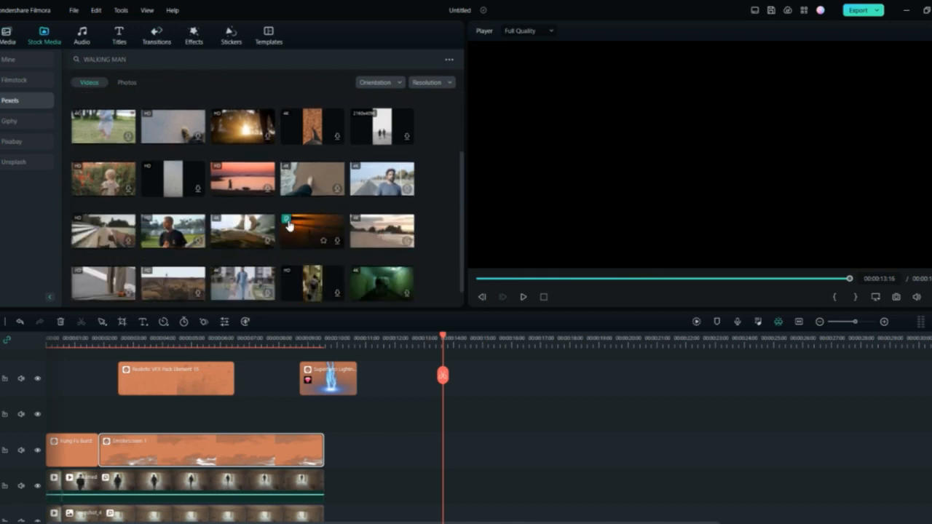
{"action": "scroll", "scroll_direction": "down", "scroll_amount": 3}
{"action": "type", "text": "walking"}
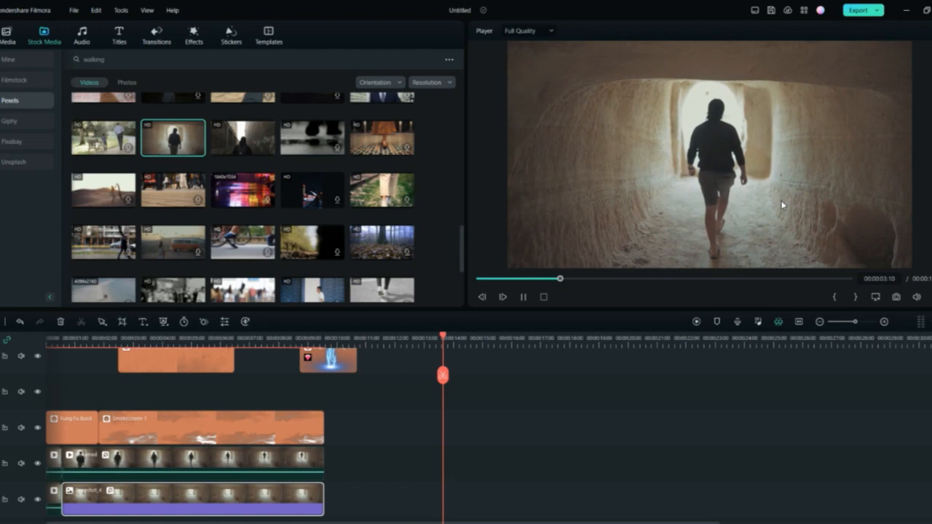
{"action": "left_click", "coordinate": [502, 297]}
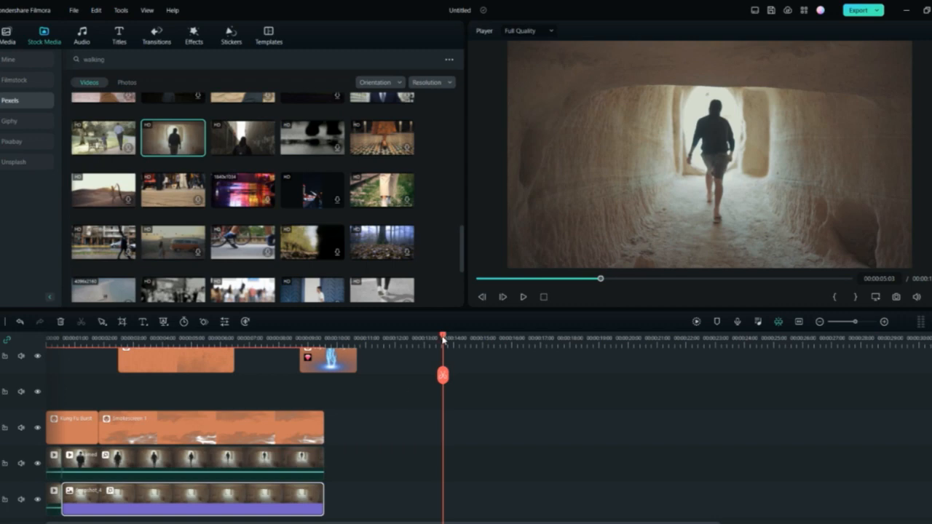
Step: Add the cave walking clip to the second video track and move the playhead near its end
{"action": "left_click_drag", "start_coordinate": [172, 137], "coordinate": [468, 405]}
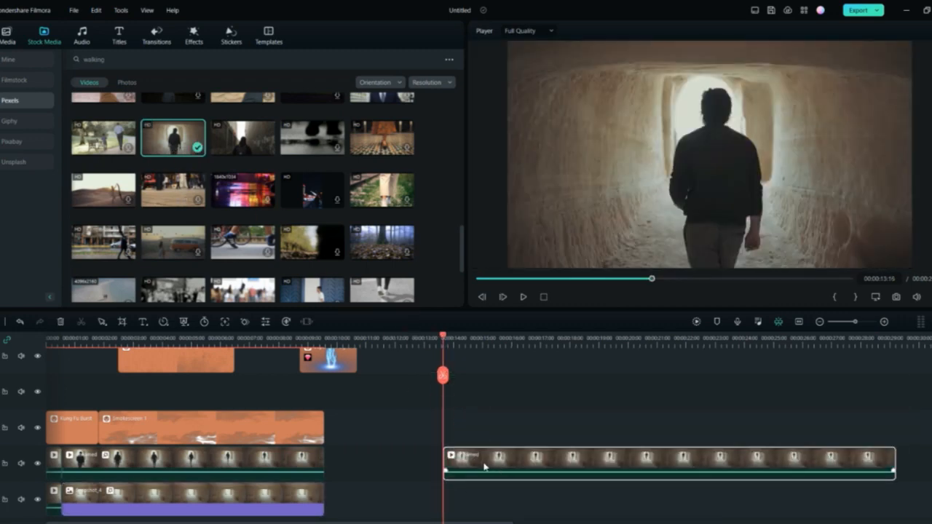
{"action": "left_click_drag", "start_coordinate": [443, 375], "coordinate": [721, 376]}
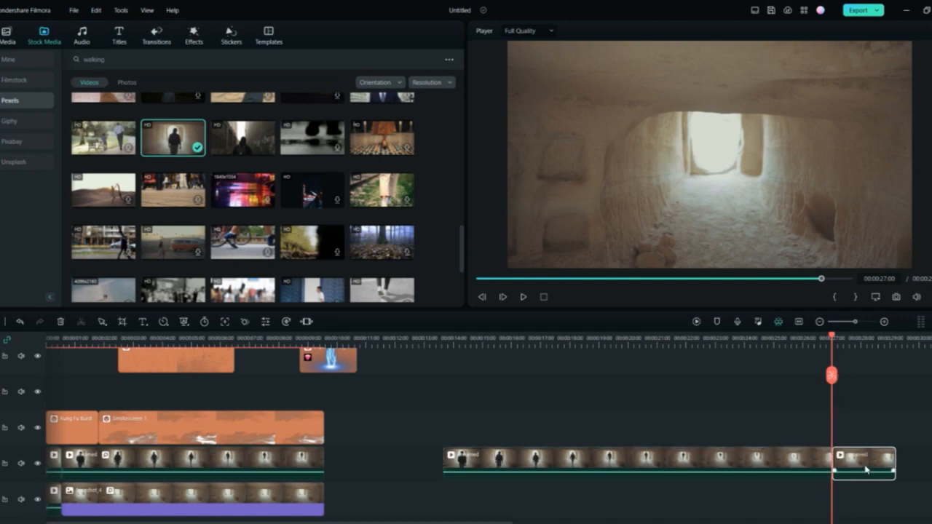
{"action": "mouse_move", "coordinate": [594, 163]}
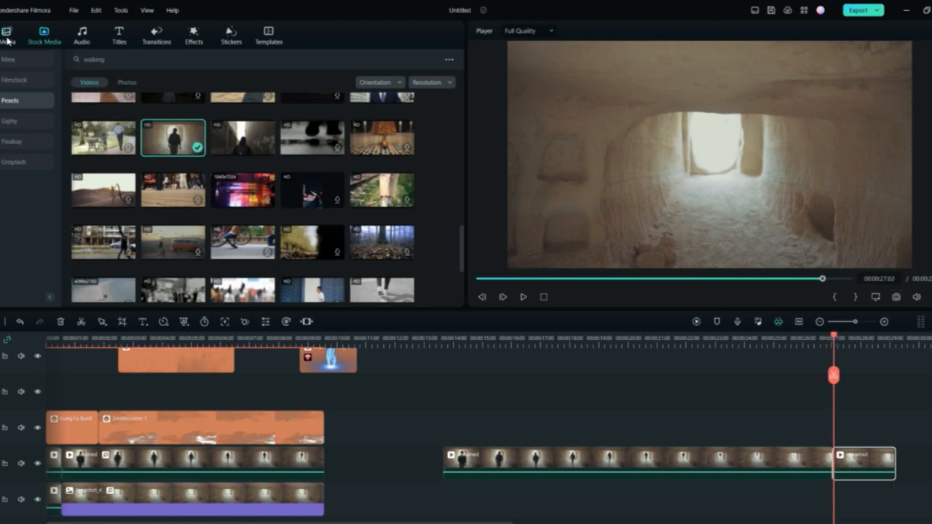
Step: Show the project media library holding the Snapshot_4 still of the empty cave
{"action": "left_click", "coordinate": [8, 35]}
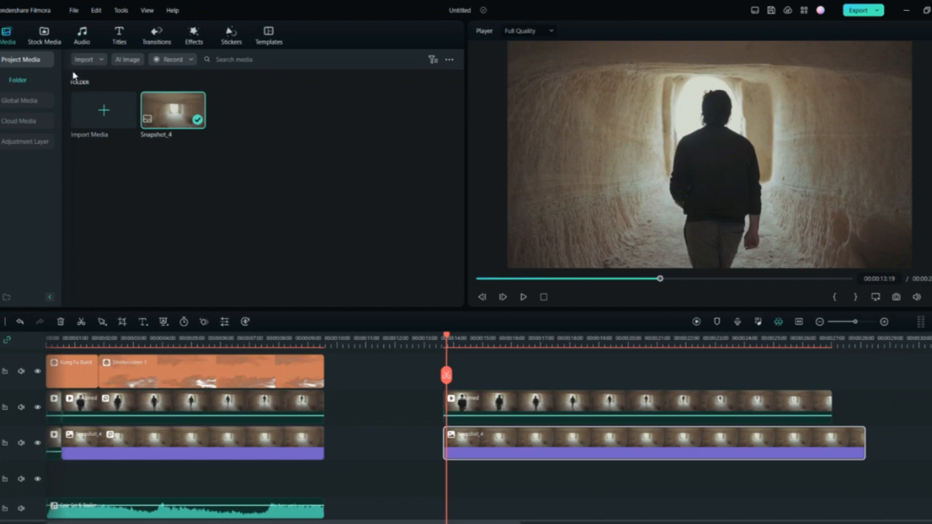
Step: Show the video effects library with the AI Portrait effects
{"action": "left_click", "coordinate": [193, 35]}
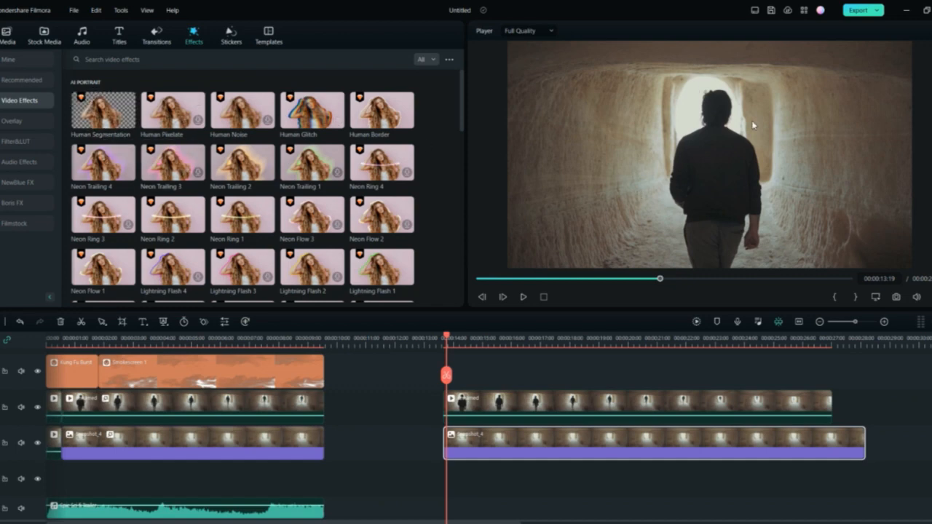
{"action": "mouse_move", "coordinate": [509, 239]}
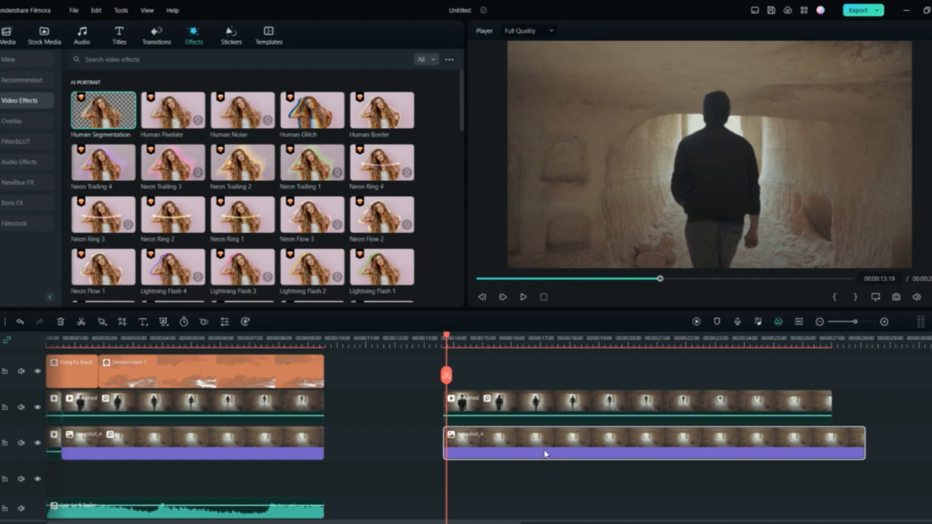
{"action": "mouse_move", "coordinate": [404, 390]}
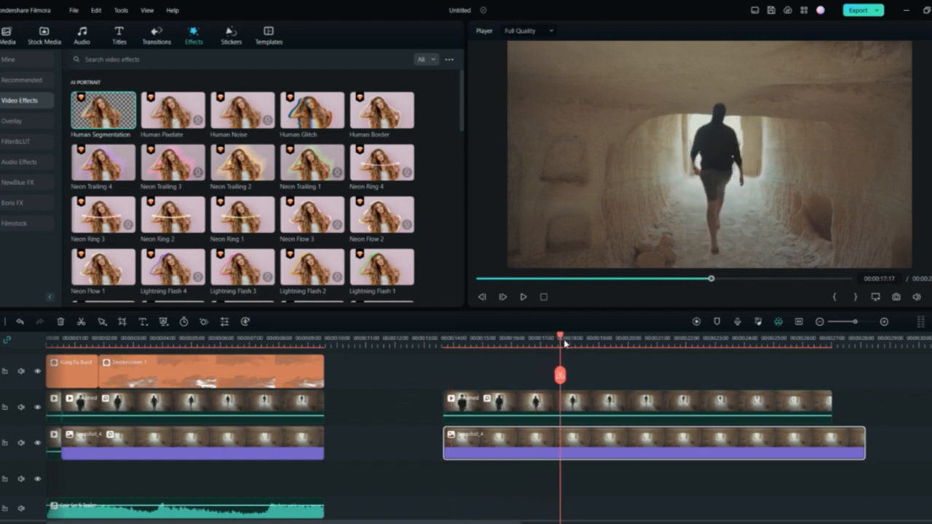
Step: Apply the Human Segmentation effect to the cave walking clip
{"action": "left_click_drag", "start_coordinate": [560, 337], "coordinate": [452, 338]}
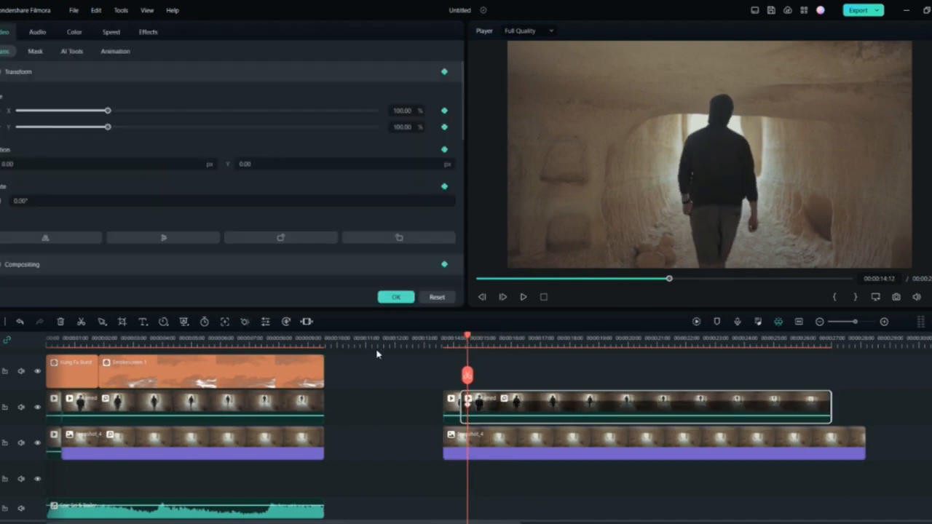
Step: Keyframe the segmented man's scale and position shrinking to 51.86% and confirm the transform
{"action": "left_click", "coordinate": [194, 35]}
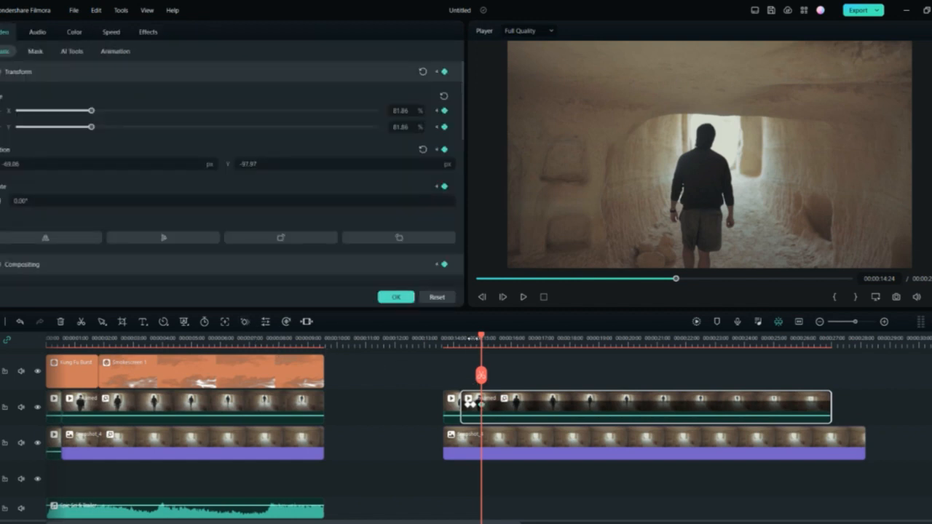
{"action": "left_click", "coordinate": [194, 30]}
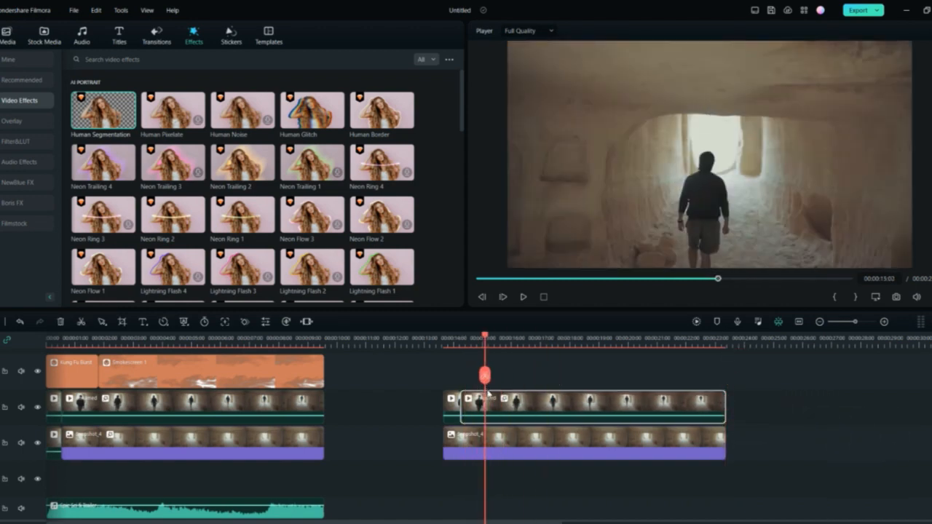
Step: Show the trending stickers library with smoke and burst elements
{"action": "left_click", "coordinate": [230, 35]}
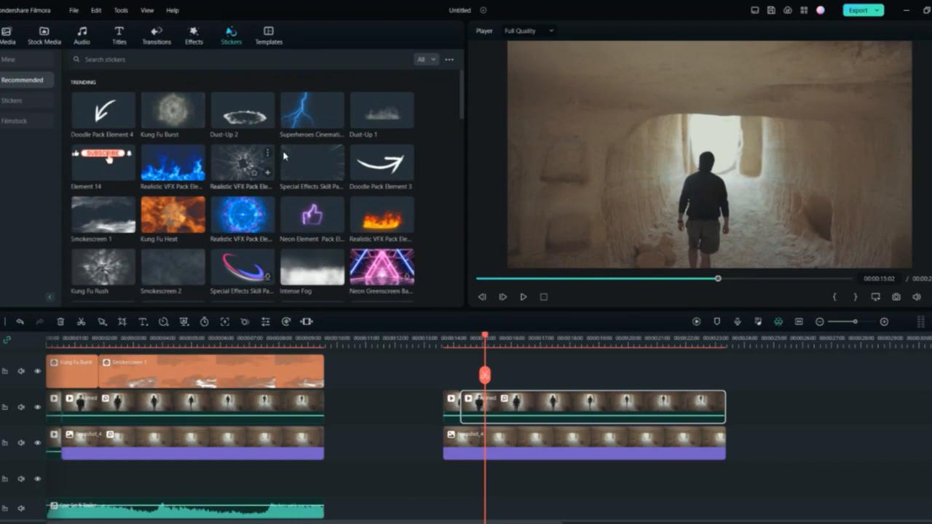
{"action": "mouse_move", "coordinate": [299, 119]}
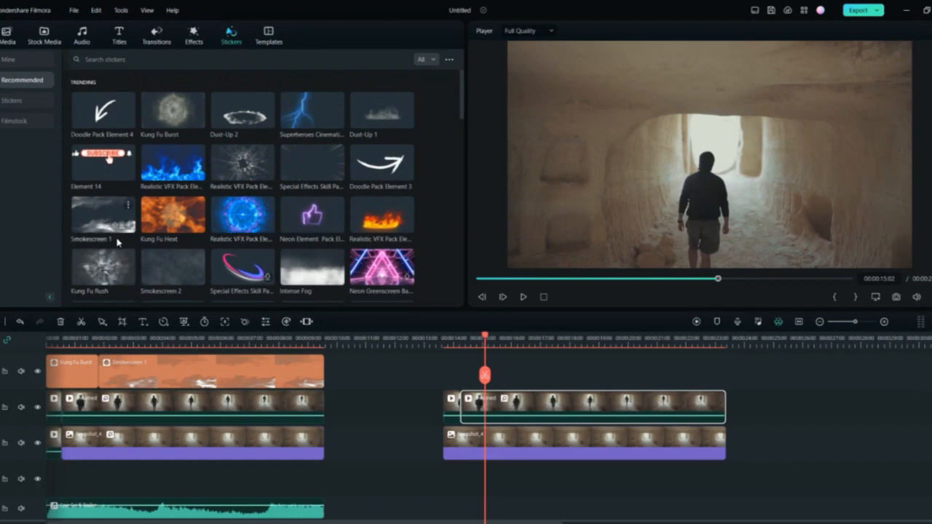
{"action": "mouse_move", "coordinate": [311, 215]}
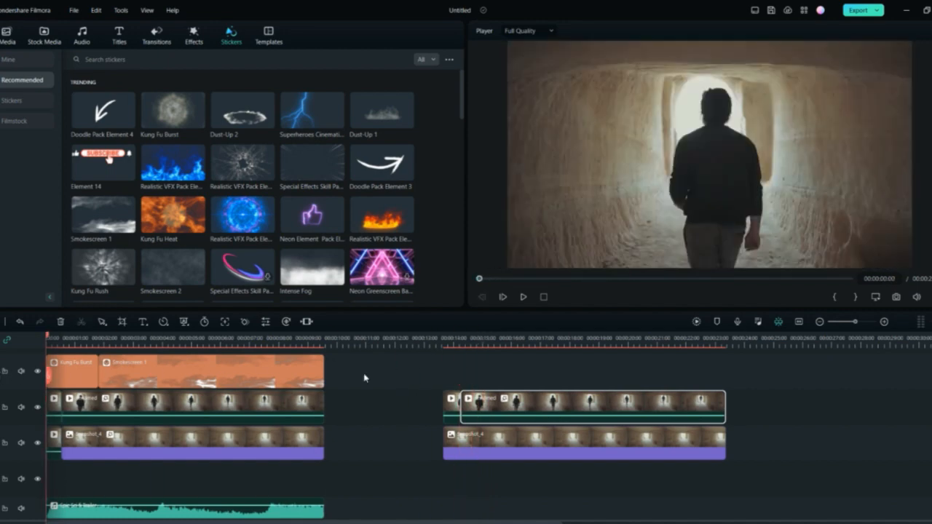
{"action": "mouse_move", "coordinate": [81, 364]}
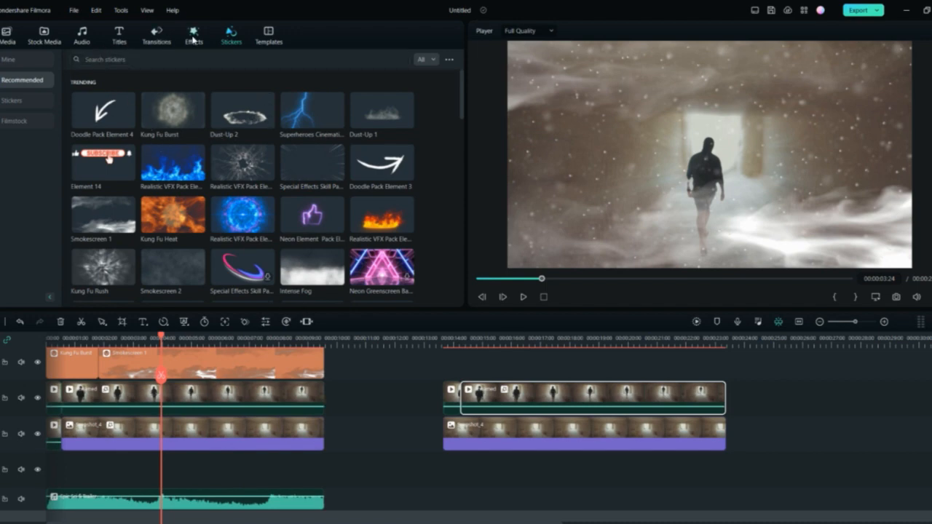
Step: Return to the video effects library after previewing the opening clips
{"action": "left_click", "coordinate": [193, 35]}
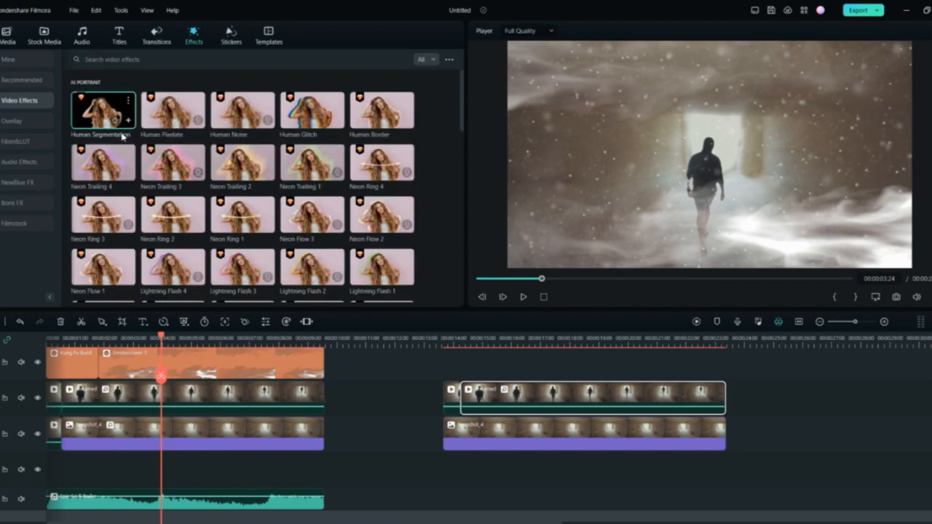